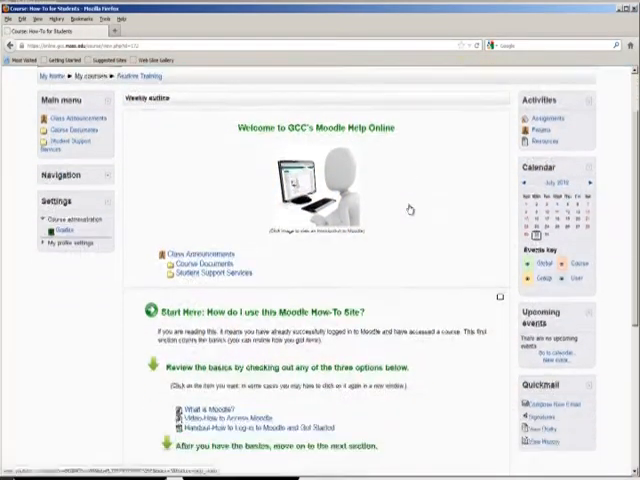
Step: Go to the 'Sample Assignment - Upload a Document' page and read its freewriting prompt
{"action": "scroll", "scroll_direction": "down", "scroll_amount": 3}
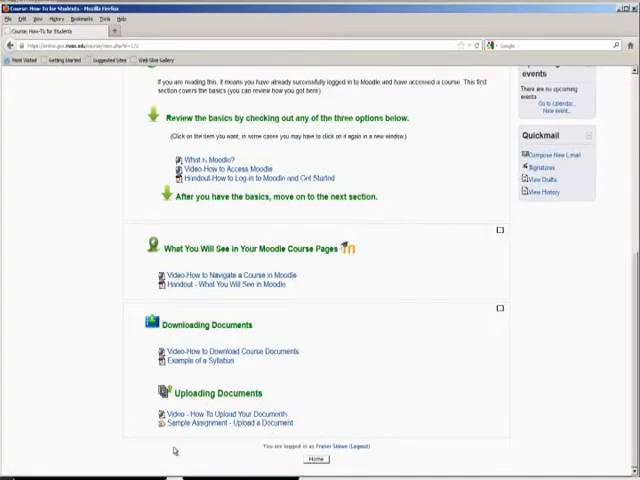
{"action": "mouse_move", "coordinate": [166, 436]}
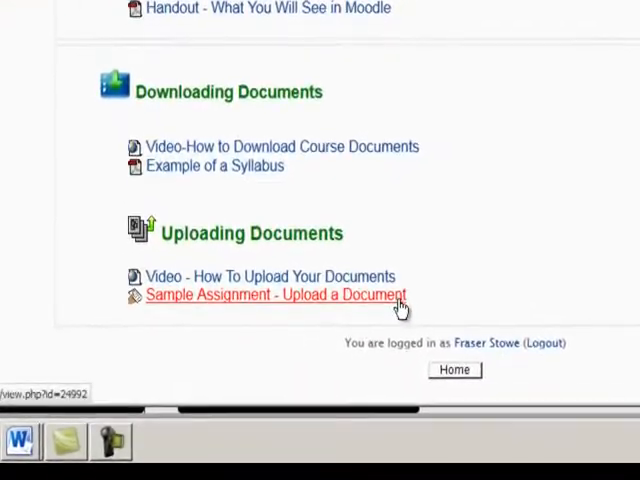
{"action": "left_click", "coordinate": [276, 294]}
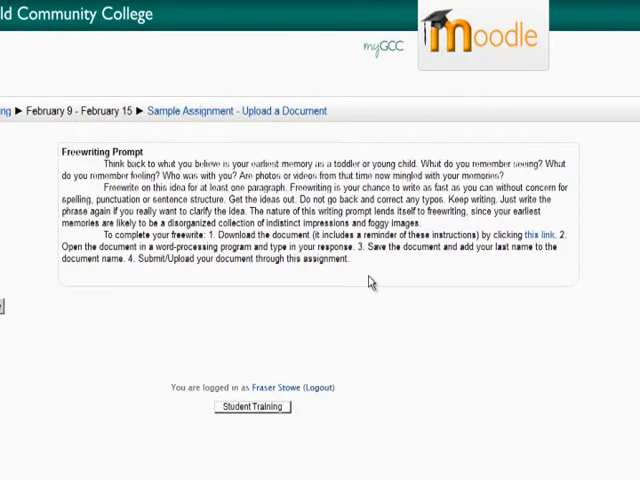
{"action": "mouse_move", "coordinate": [372, 280]}
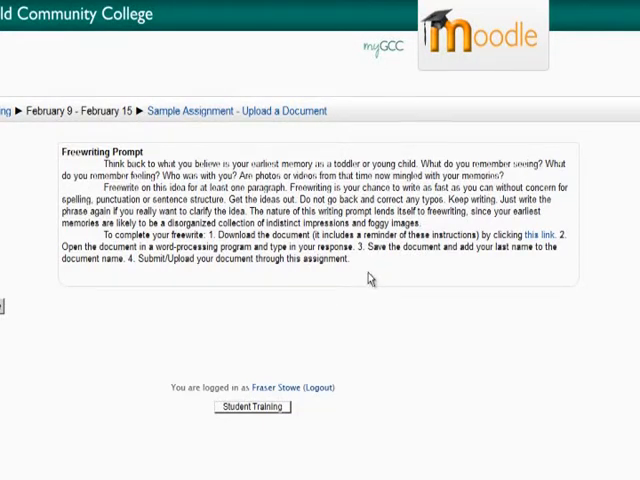
{"action": "mouse_move", "coordinate": [444, 268]}
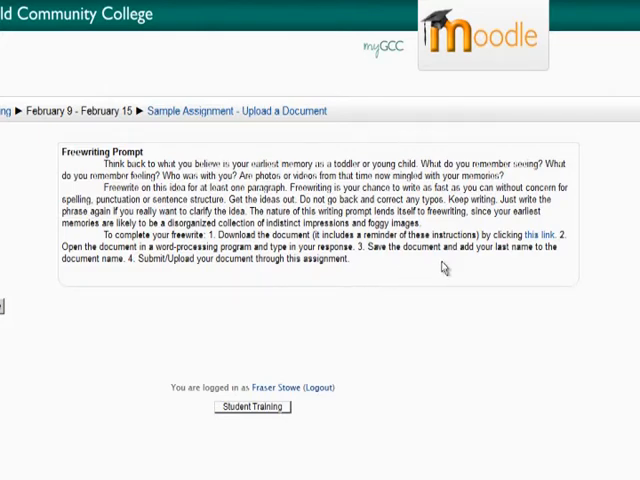
{"action": "mouse_move", "coordinate": [536, 234]}
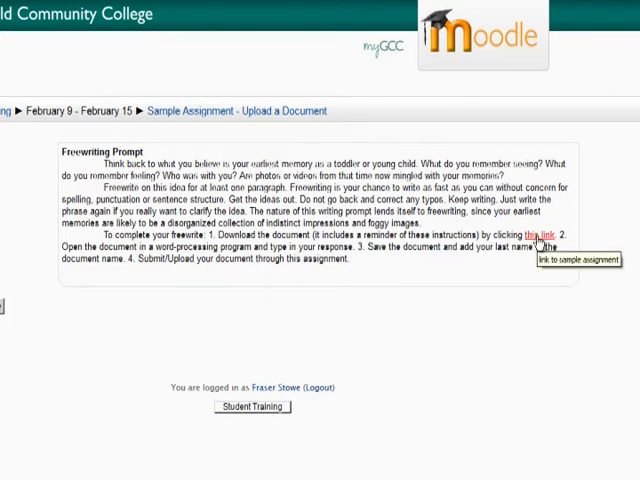
{"action": "mouse_move", "coordinate": [366, 280]}
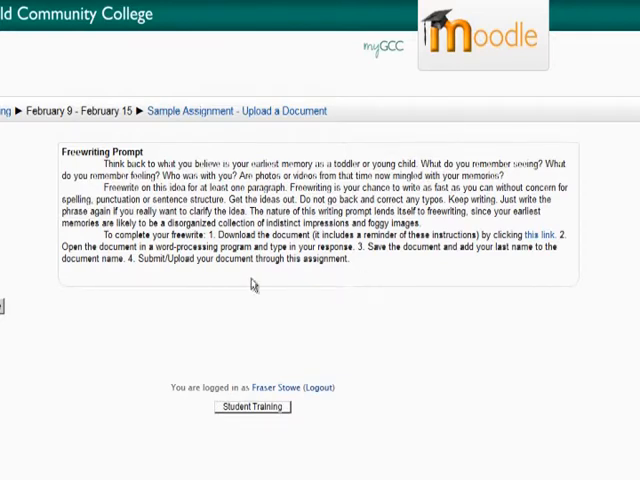
{"action": "mouse_move", "coordinate": [62, 158]}
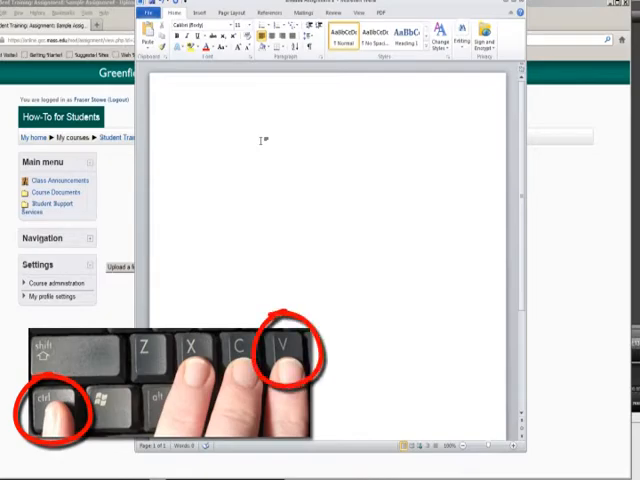
Step: Paste the copied freewriting prompt into the Word document and start Save As
{"action": "key", "text": "ctrl+v"}
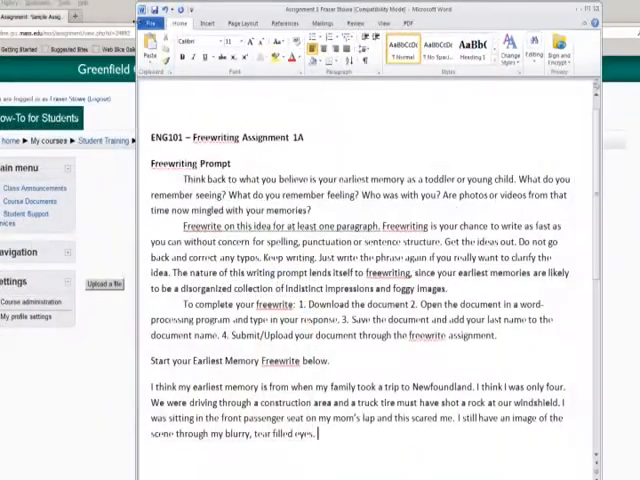
{"action": "left_click", "coordinate": [152, 24]}
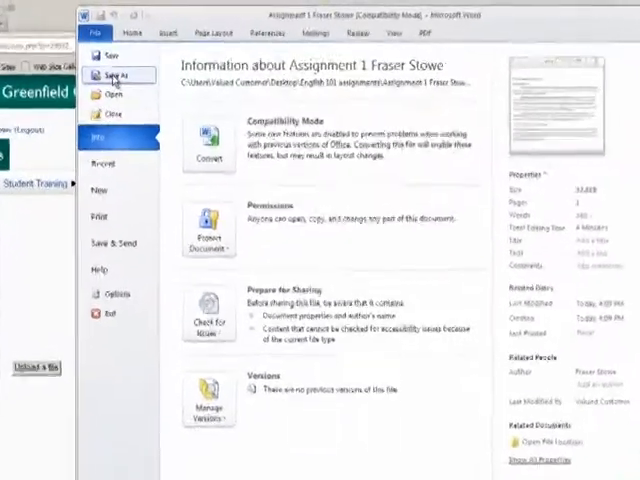
{"action": "left_click", "coordinate": [114, 76]}
{"action": "type", "text": "I"}
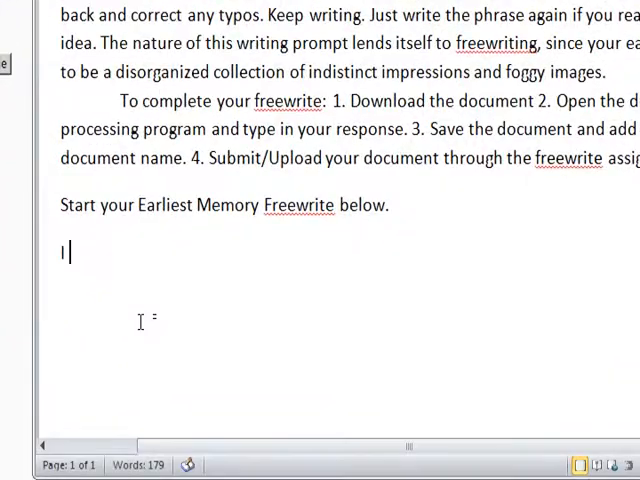
Step: Type the response beginning 'think my earli...' and save the document under its new name
{"action": "type", "text": "think my"}
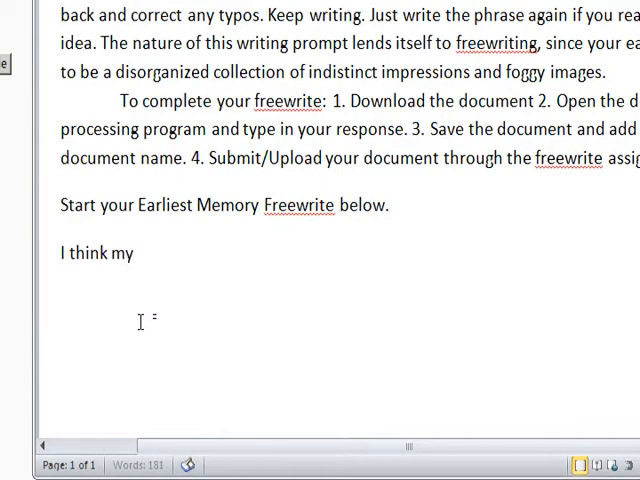
{"action": "type", "text": "earli"}
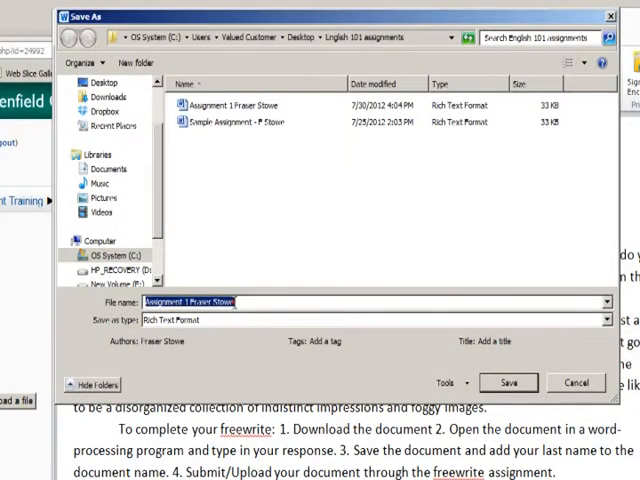
{"action": "type", "text": "b"}
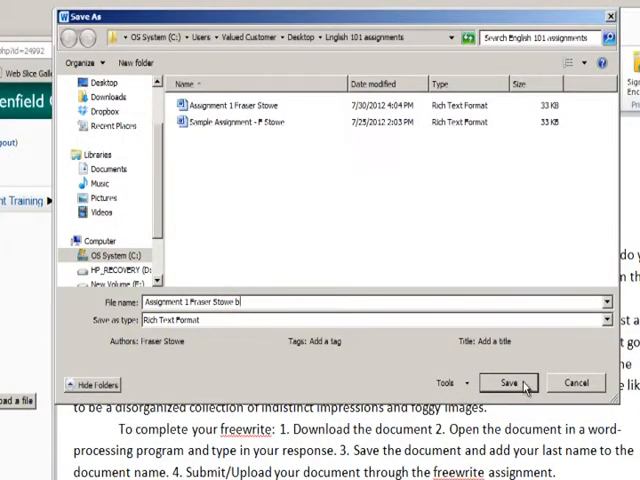
{"action": "left_click", "coordinate": [508, 382]}
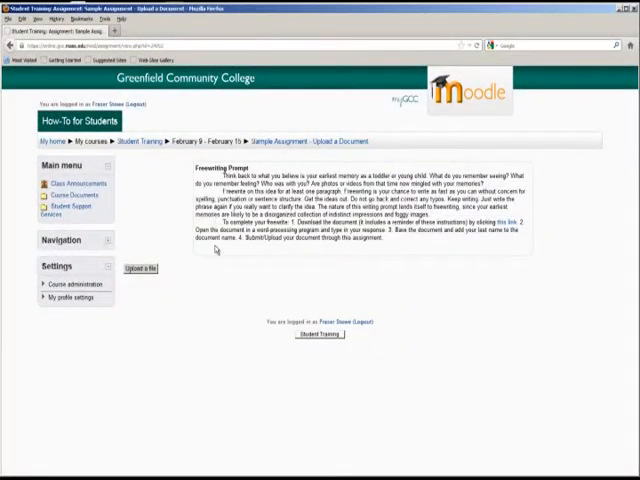
{"action": "mouse_move", "coordinate": [264, 262]}
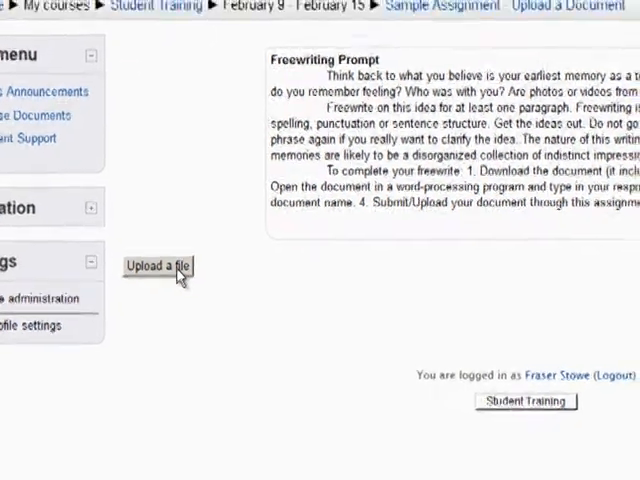
Step: Start the file upload for the Moodle assignment, showing no files attached yet
{"action": "left_click", "coordinate": [156, 266]}
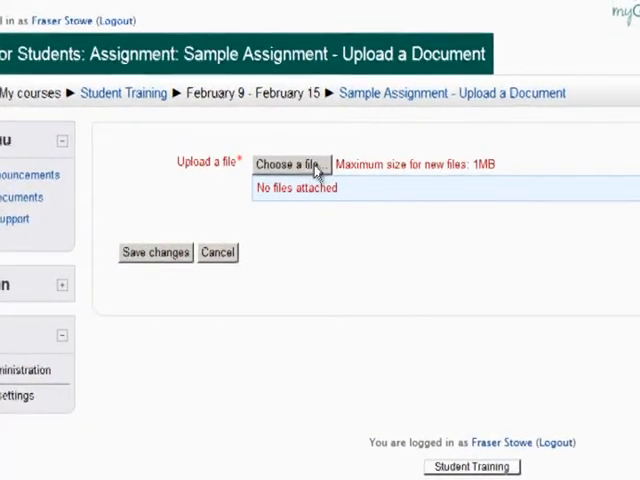
Step: Choose to attach a file from the computer and browse for it
{"action": "left_click", "coordinate": [288, 164]}
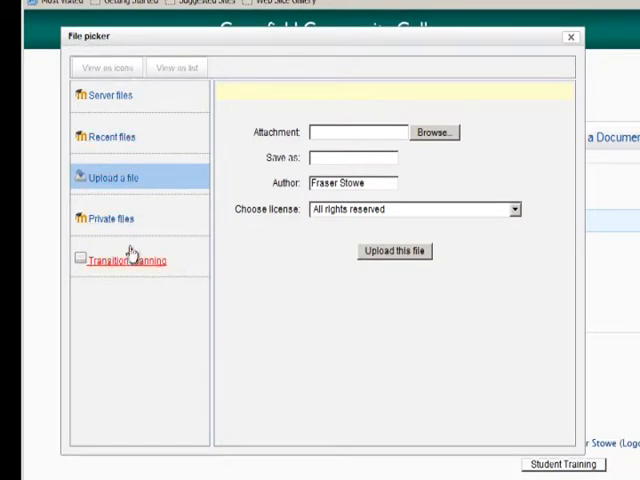
{"action": "left_click", "coordinate": [112, 176]}
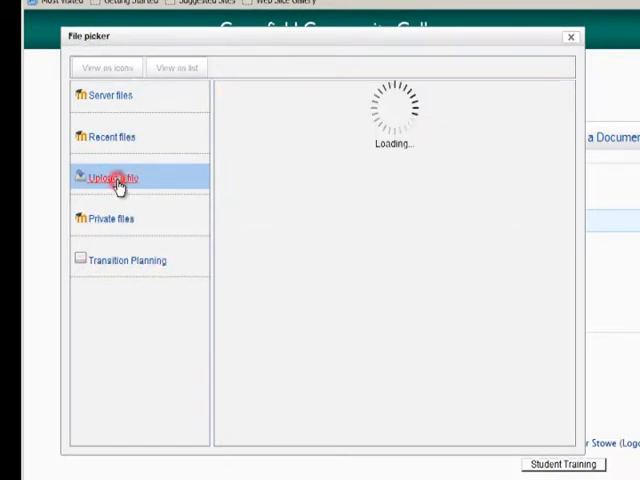
{"action": "left_click", "coordinate": [112, 176]}
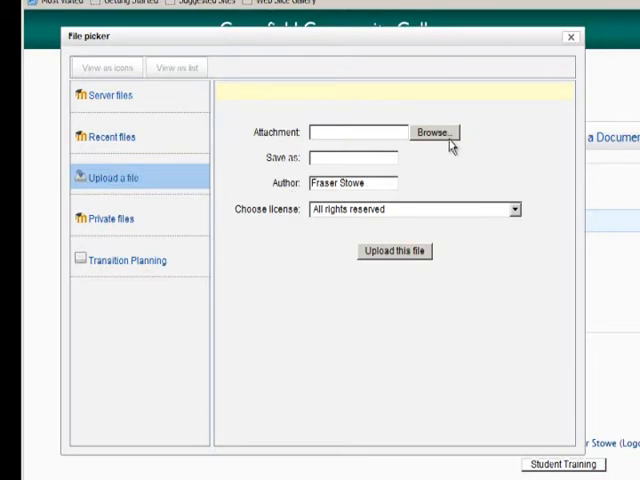
{"action": "left_click", "coordinate": [432, 132]}
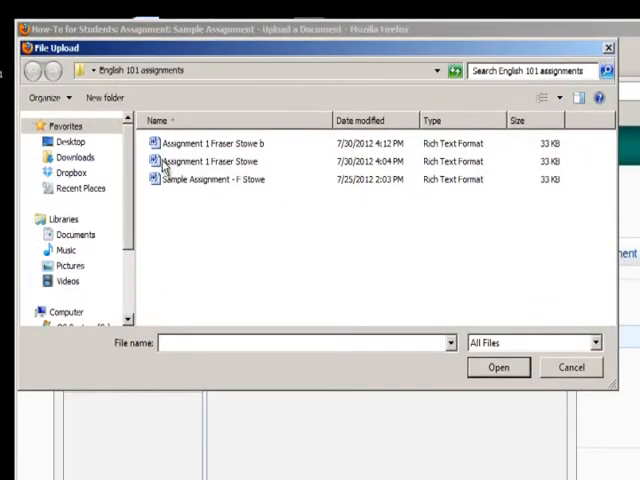
{"action": "mouse_move", "coordinate": [402, 304]}
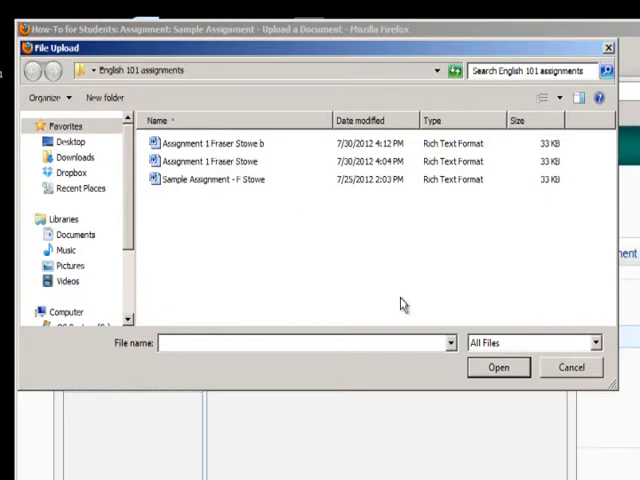
Step: Select the saved assignment file in the English 101 assignments folder and upload it as the attachment
{"action": "left_click", "coordinate": [208, 144]}
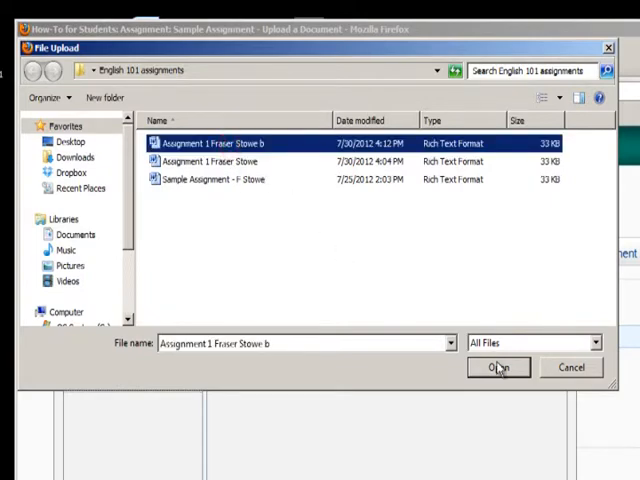
{"action": "left_click", "coordinate": [498, 368]}
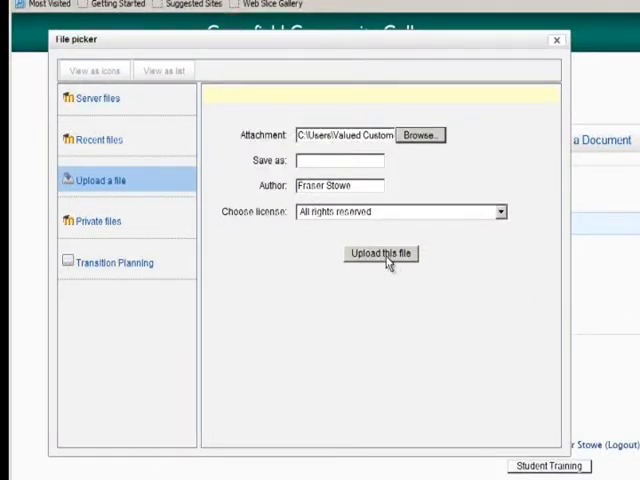
{"action": "left_click", "coordinate": [380, 252]}
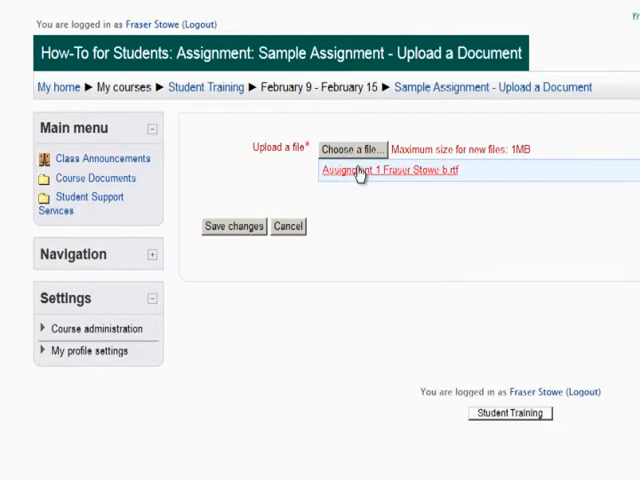
{"action": "mouse_move", "coordinate": [452, 180]}
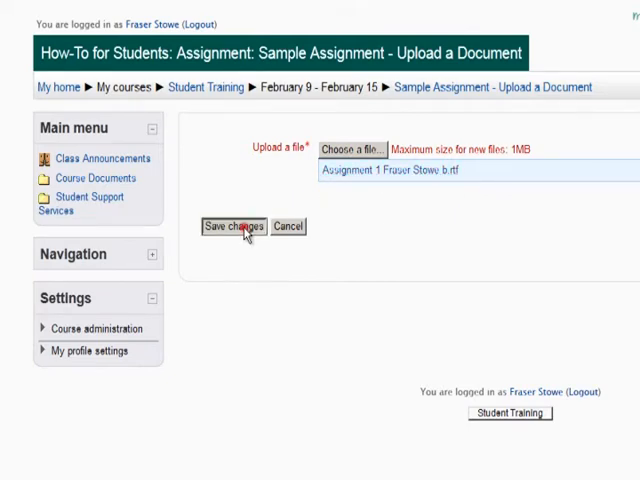
Step: Save changes so the uploaded file is listed as the assignment submission
{"action": "left_click", "coordinate": [232, 226]}
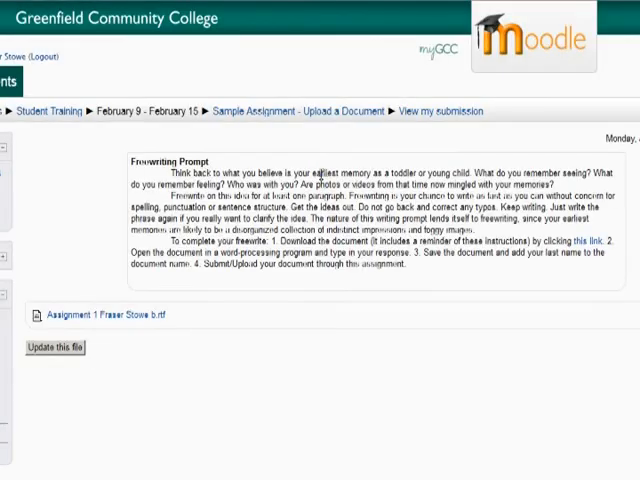